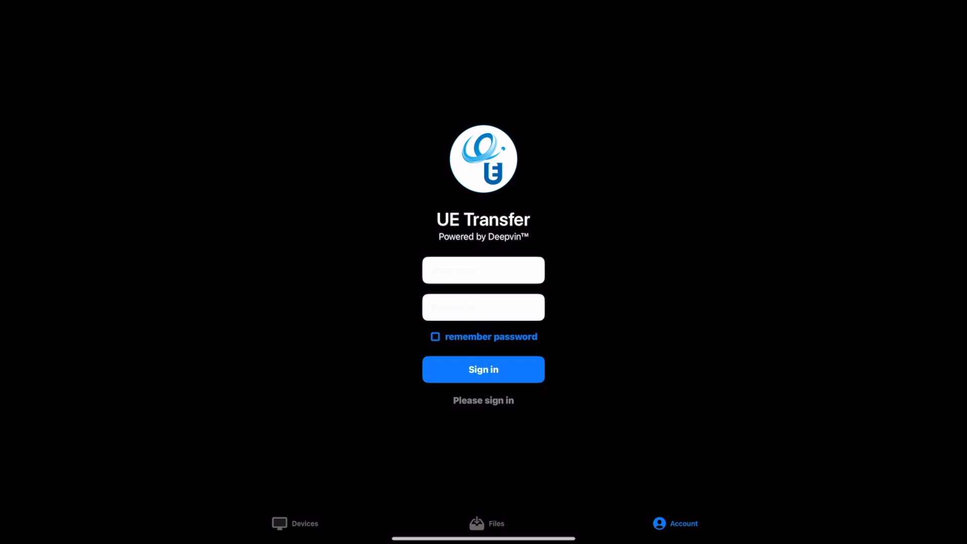
# - Sign in as vlupload and show the list of 151 available devices
pyautogui.write('vluploa')
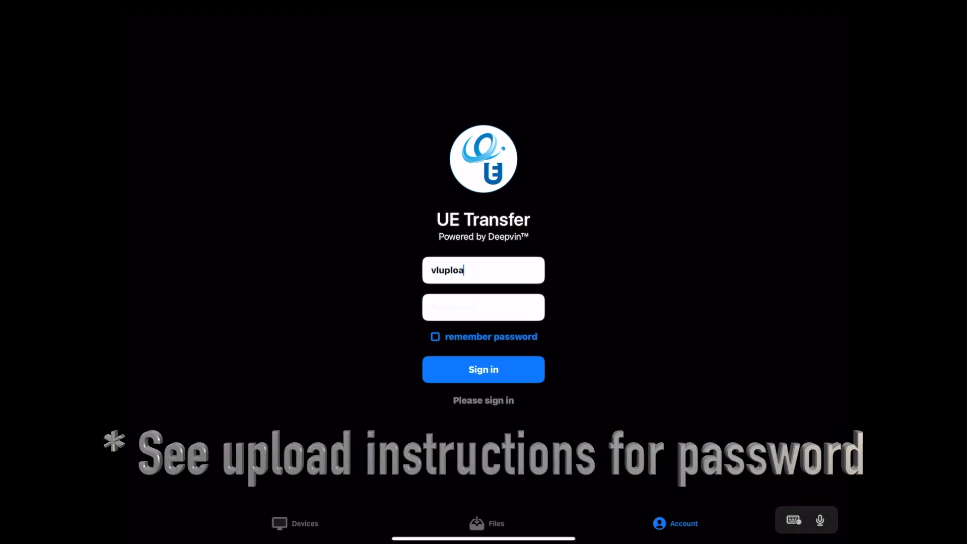
pyautogui.write('d')
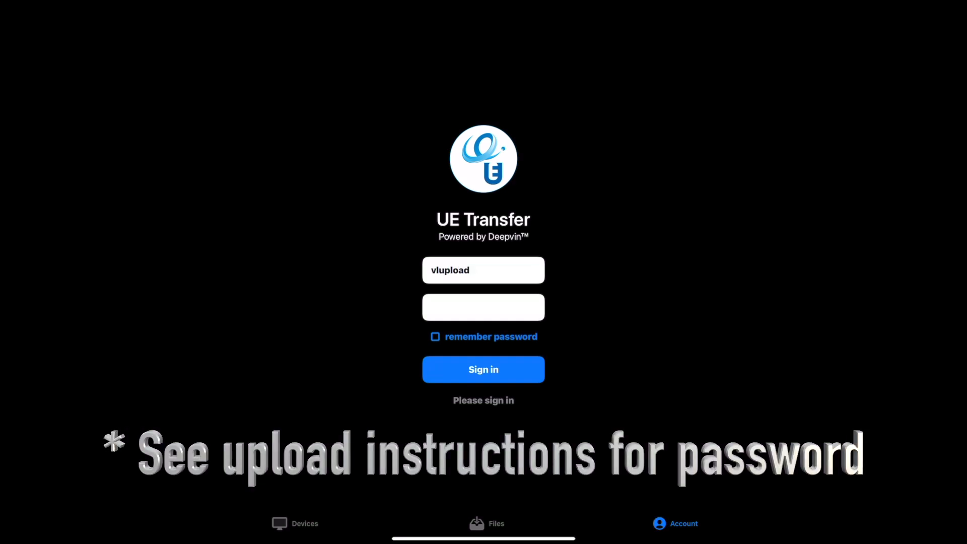
pyautogui.click(482, 368)
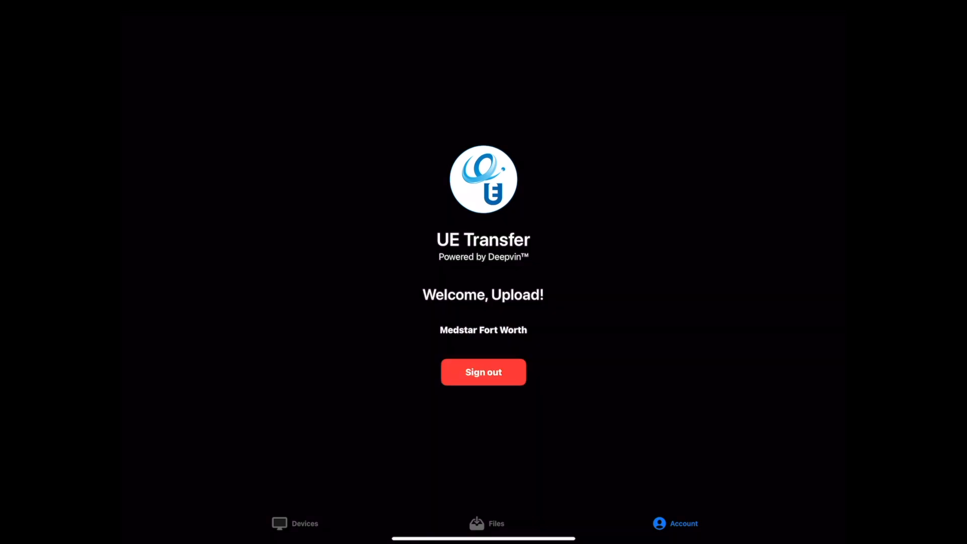
pyautogui.click(295, 523)
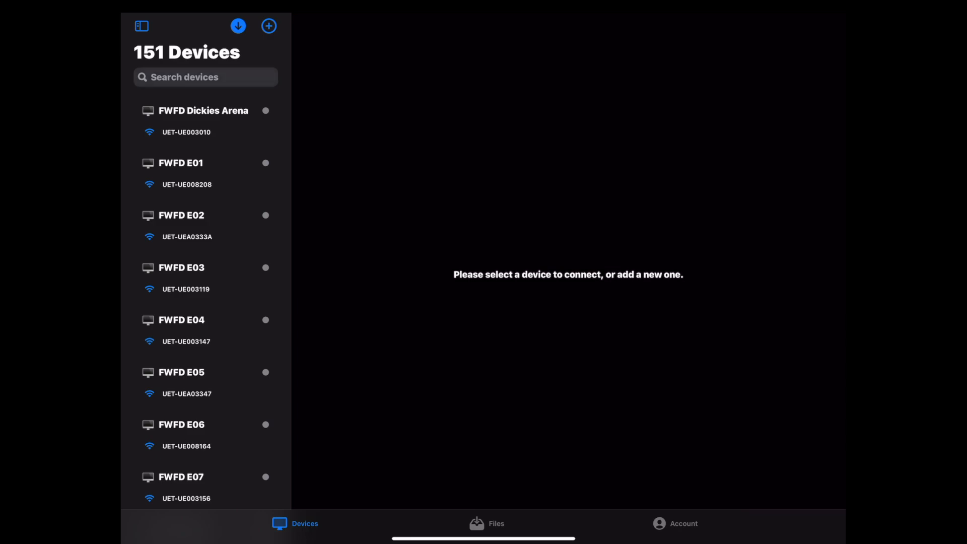
# - Search the devices for 3288 and select the MedStar 3288 scope to show its details
pyautogui.write('3288')
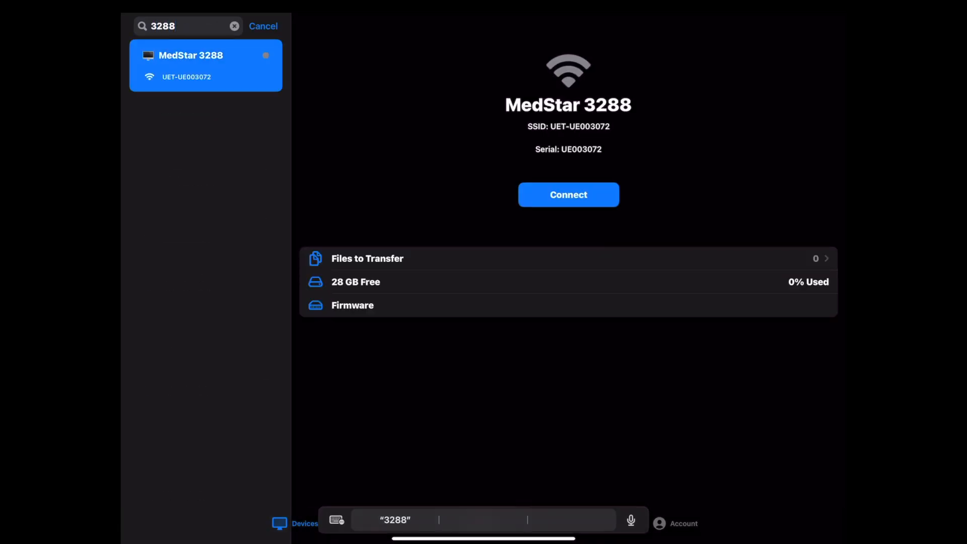
pyautogui.click(263, 26)
pyautogui.write('Fw')
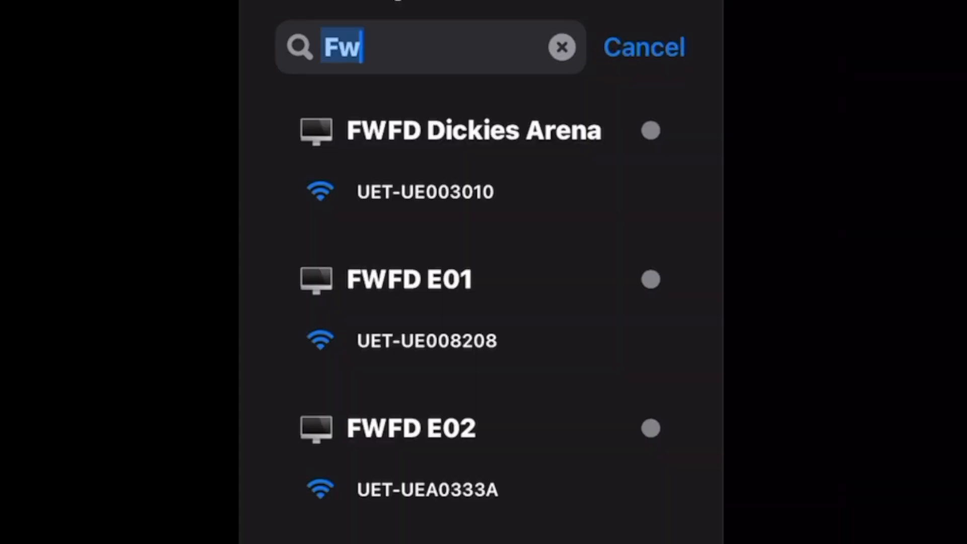
pyautogui.write('FWFD e10')
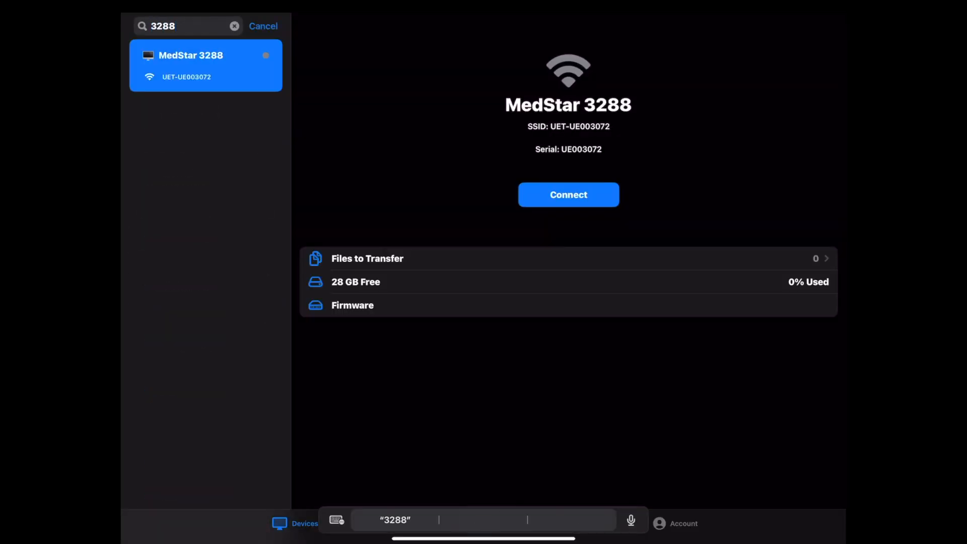
# - Connect to MedStar 3288, joining its Wi-Fi and allowing local network access
pyautogui.click(567, 194)
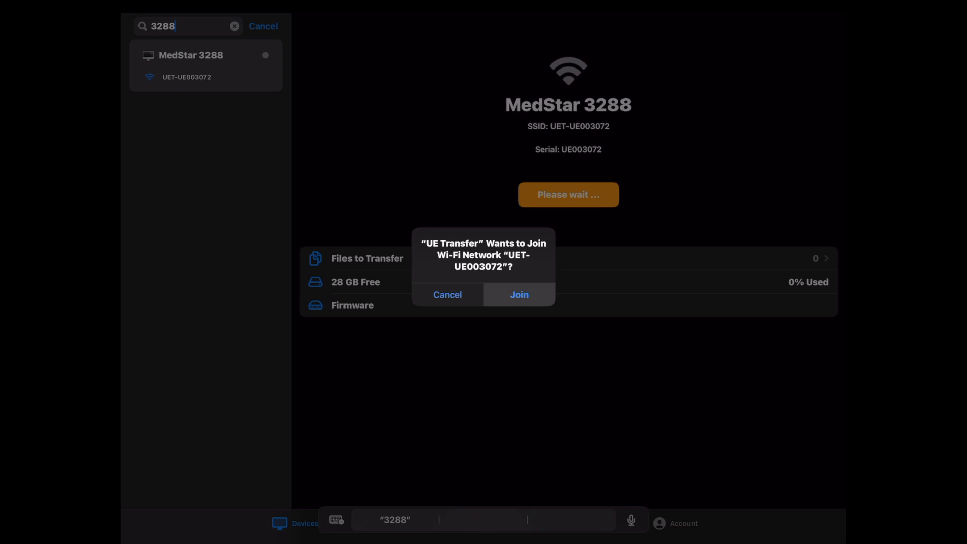
pyautogui.click(519, 294)
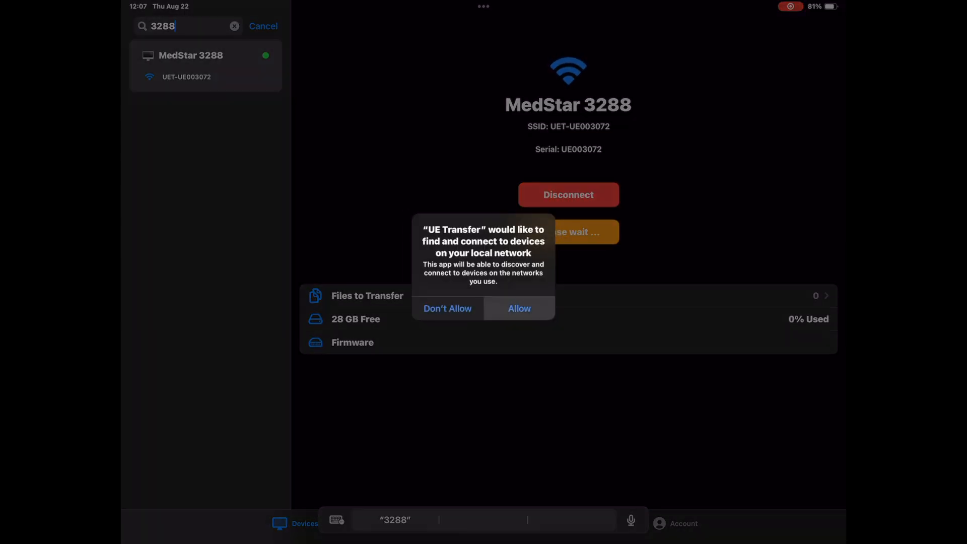
pyautogui.click(518, 308)
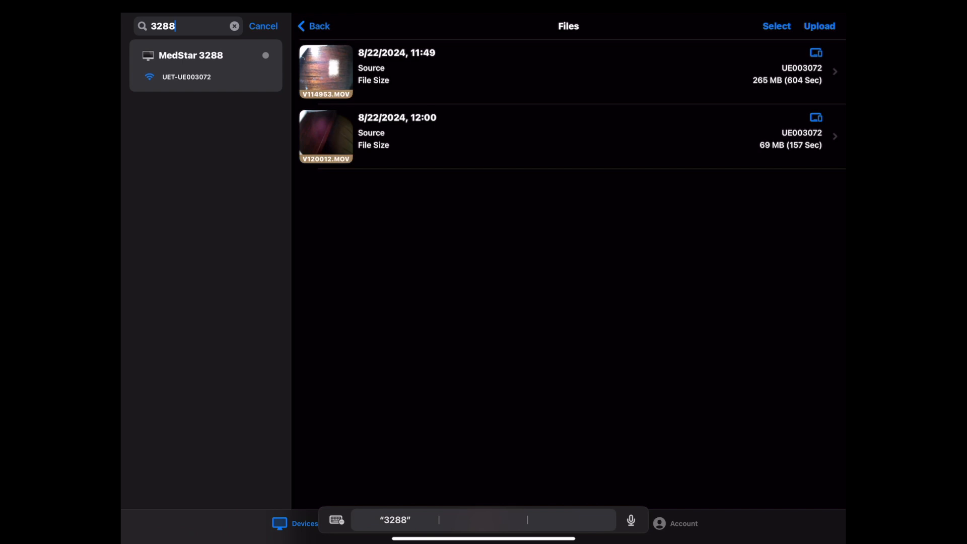
# - Clear any picked videos and start the upload, reaching the run number prompt
pyautogui.click(776, 26)
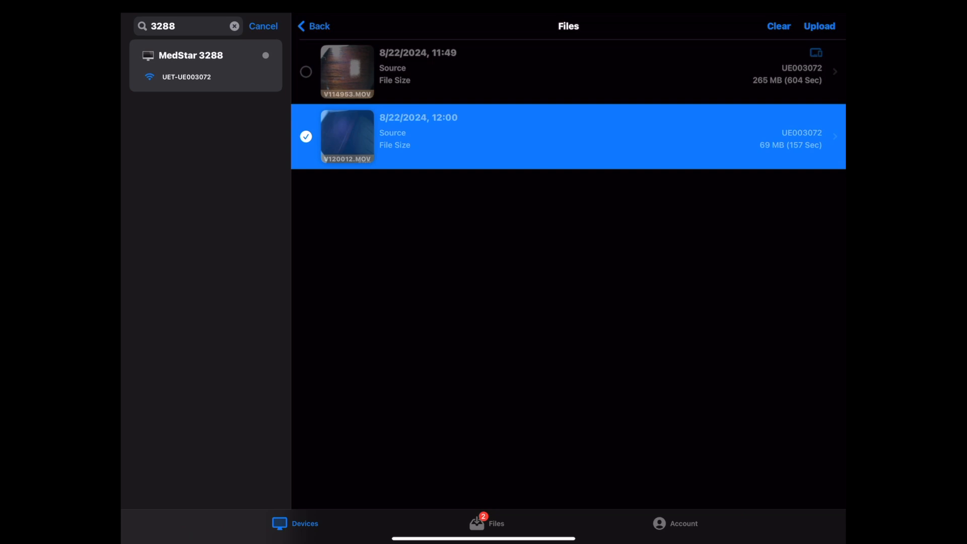
pyautogui.click(778, 27)
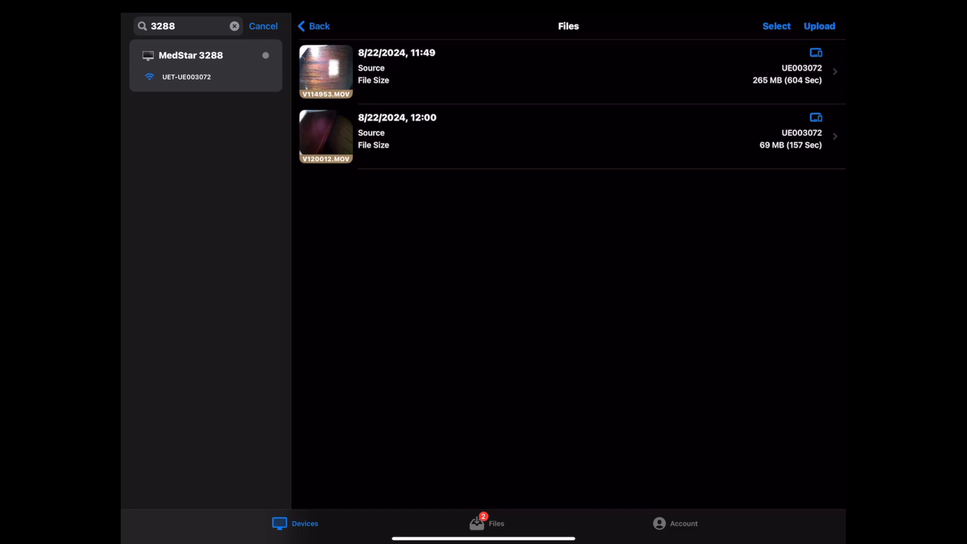
pyautogui.click(819, 26)
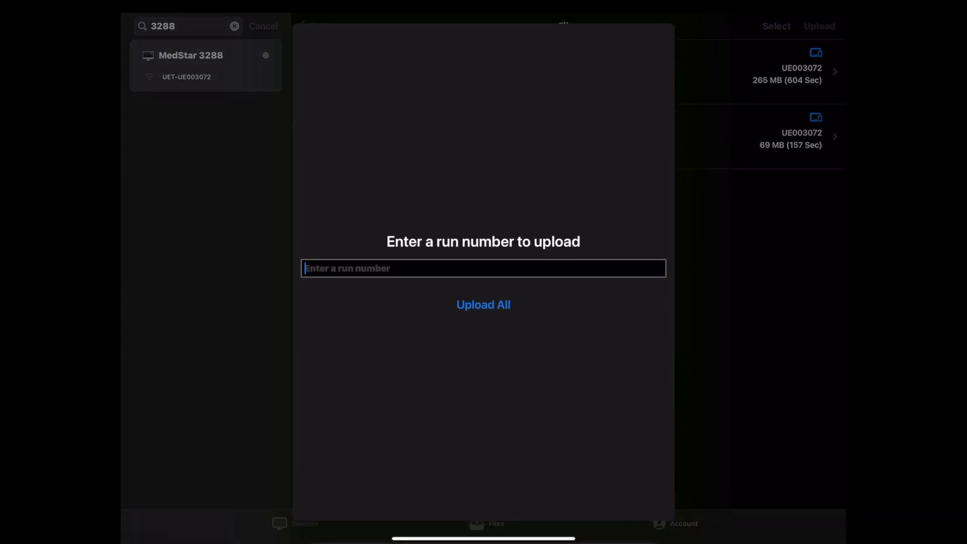
# - Enter run number 98756321, upload all videos, then return to the patient report in Safari
pyautogui.click(482, 268)
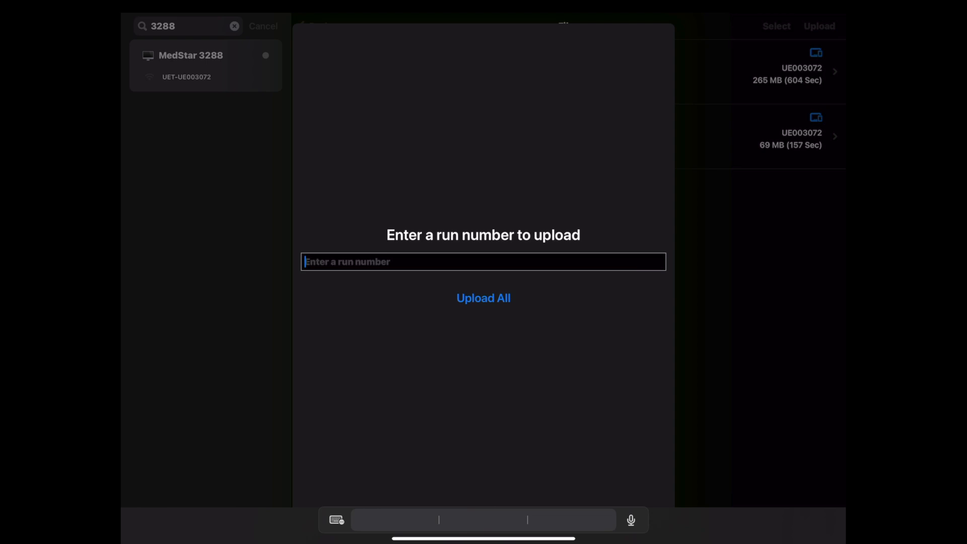
pyautogui.write('9')
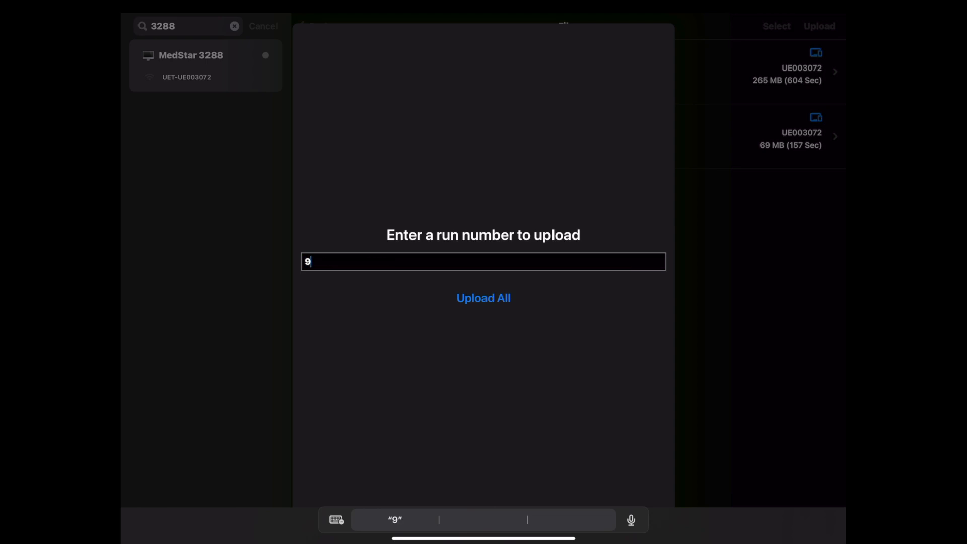
pyautogui.write('8756')
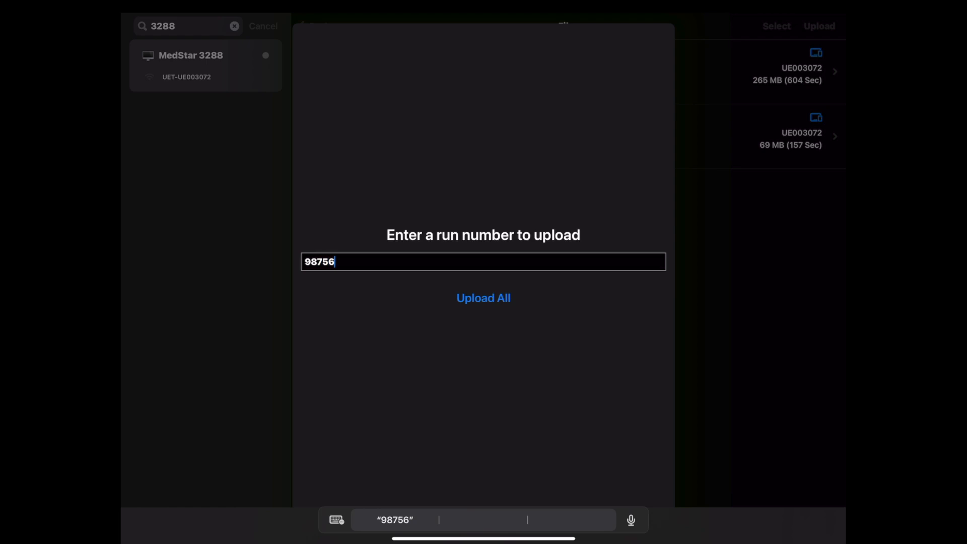
pyautogui.write('321')
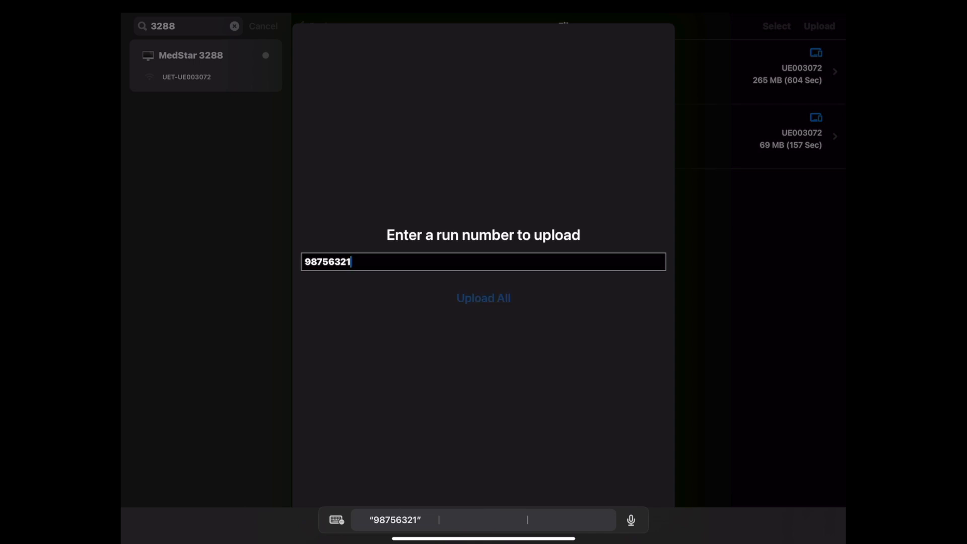
pyautogui.click(483, 298)
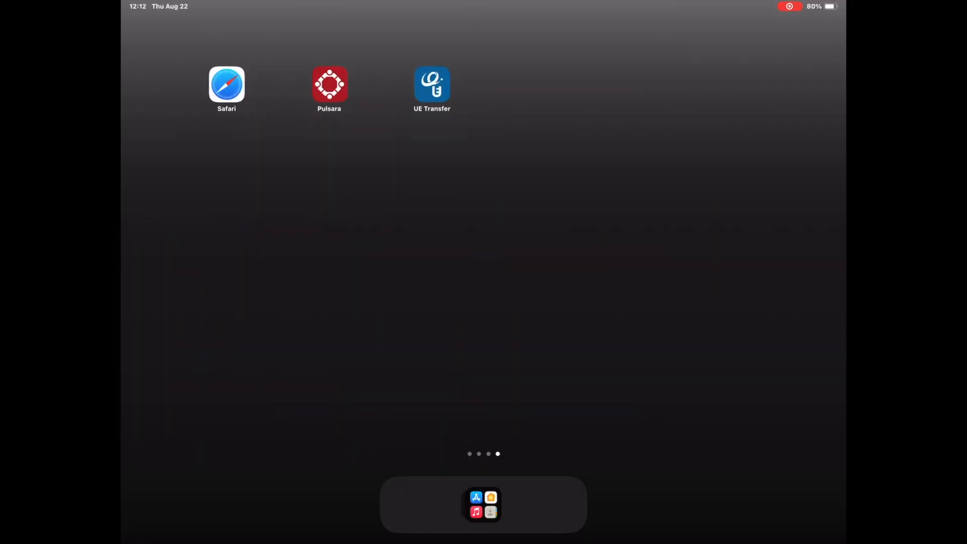
pyautogui.click(227, 85)
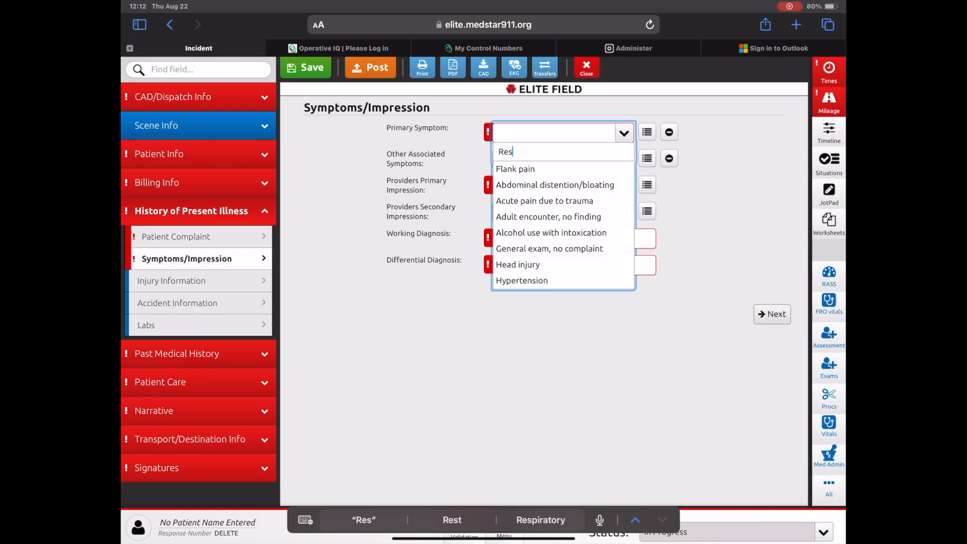